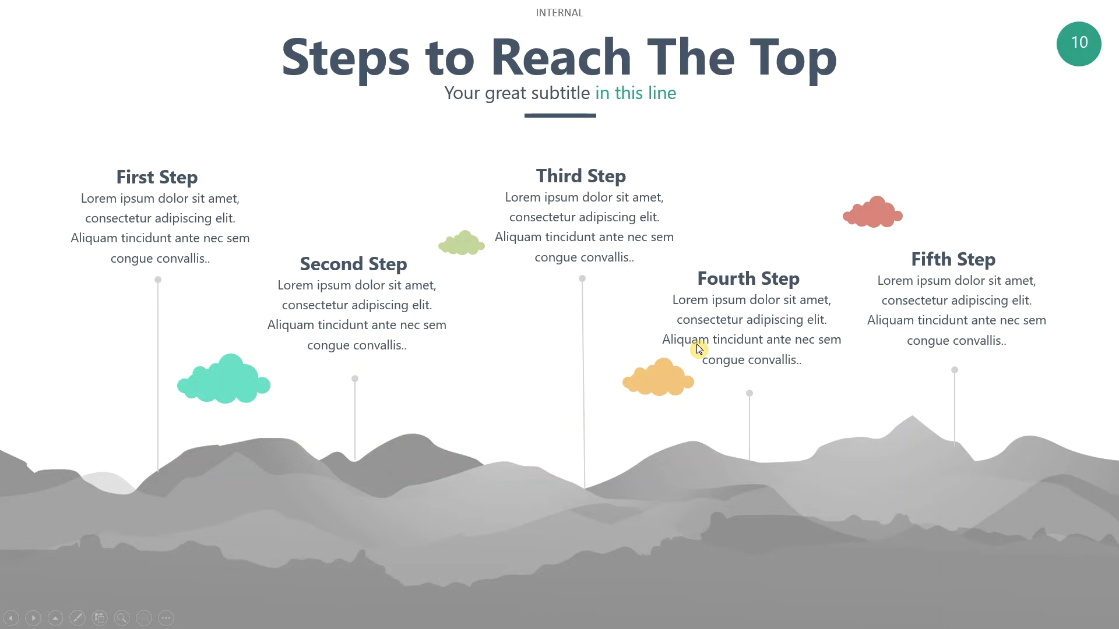
End the running slideshow on 'Steps to Reach The Top' and resume editing the deck
key("Escape")
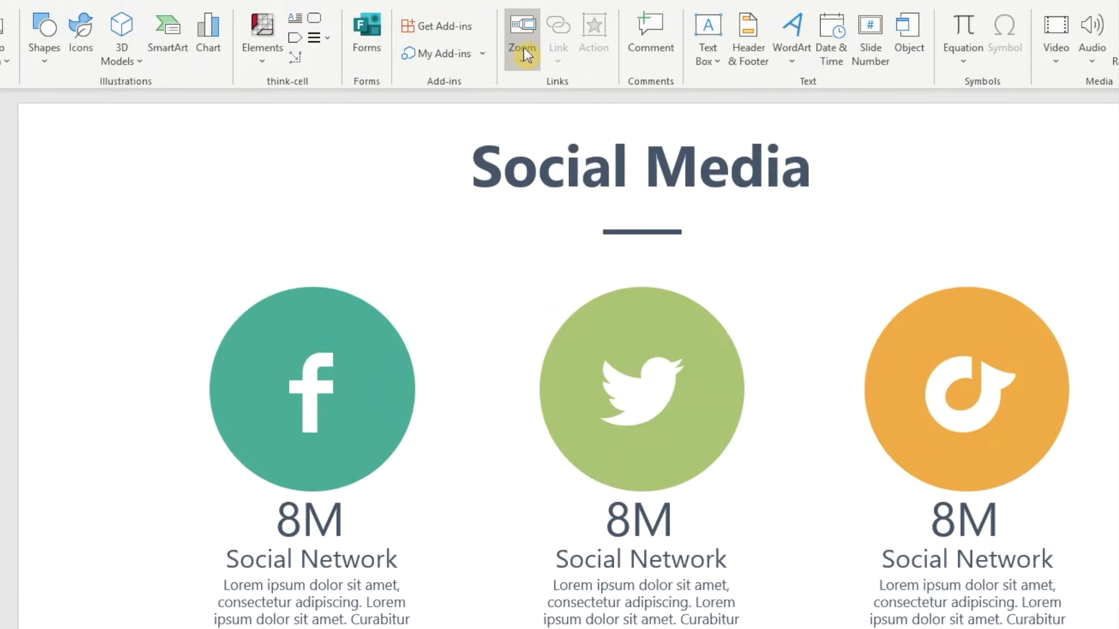
Create a Summary Zoom slide with Business Overview, Strategy, Operations and Marketing tiles
left_click(522, 36)
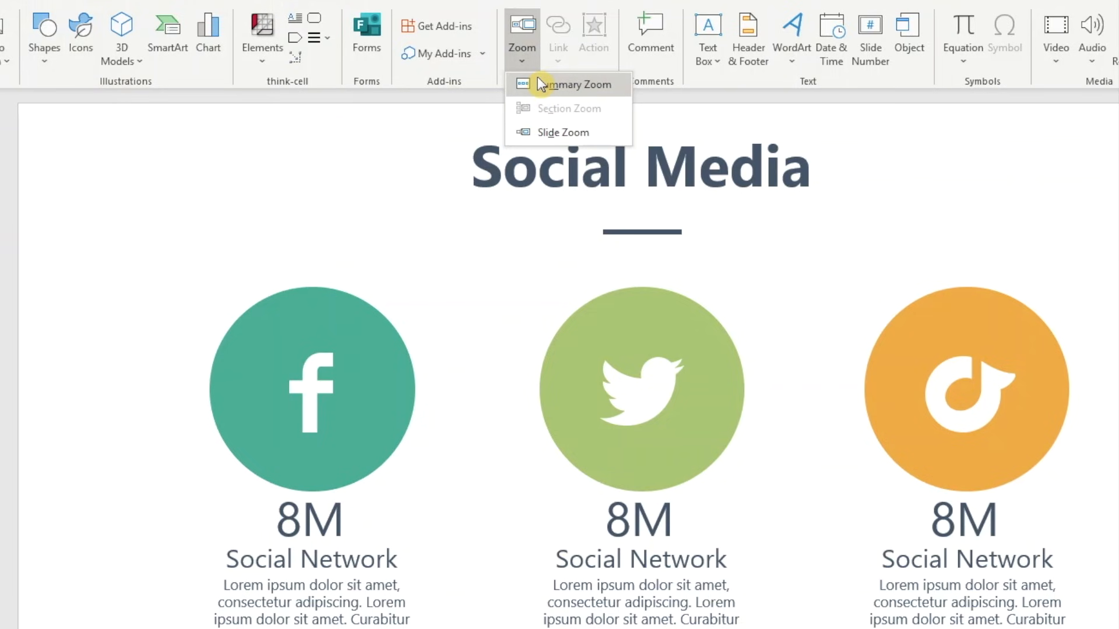
left_click(570, 83)
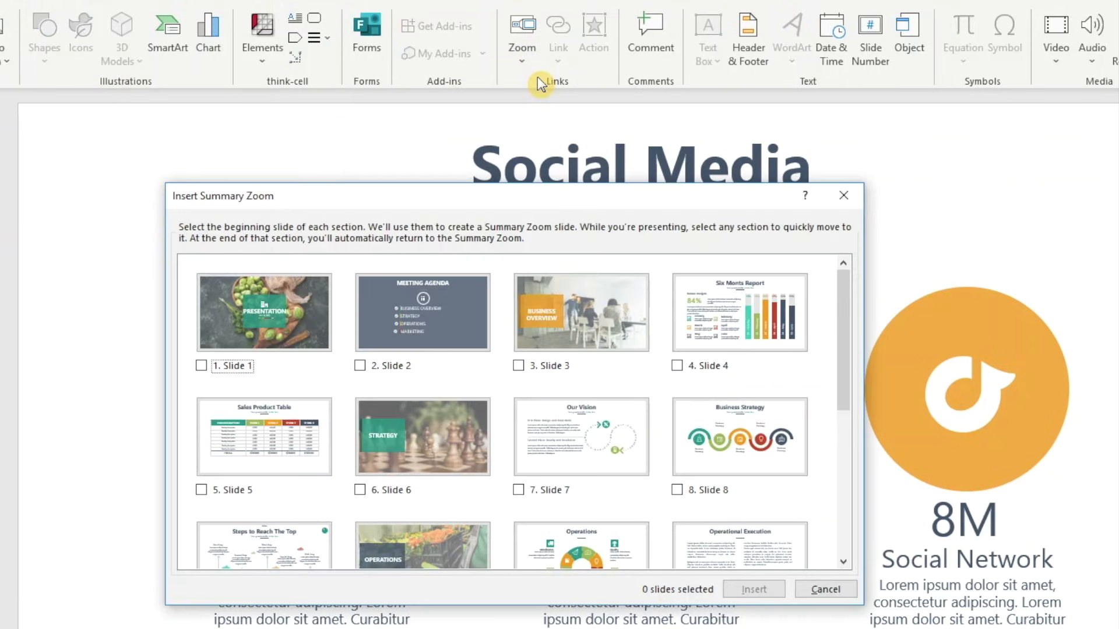
mouse_move(506, 315)
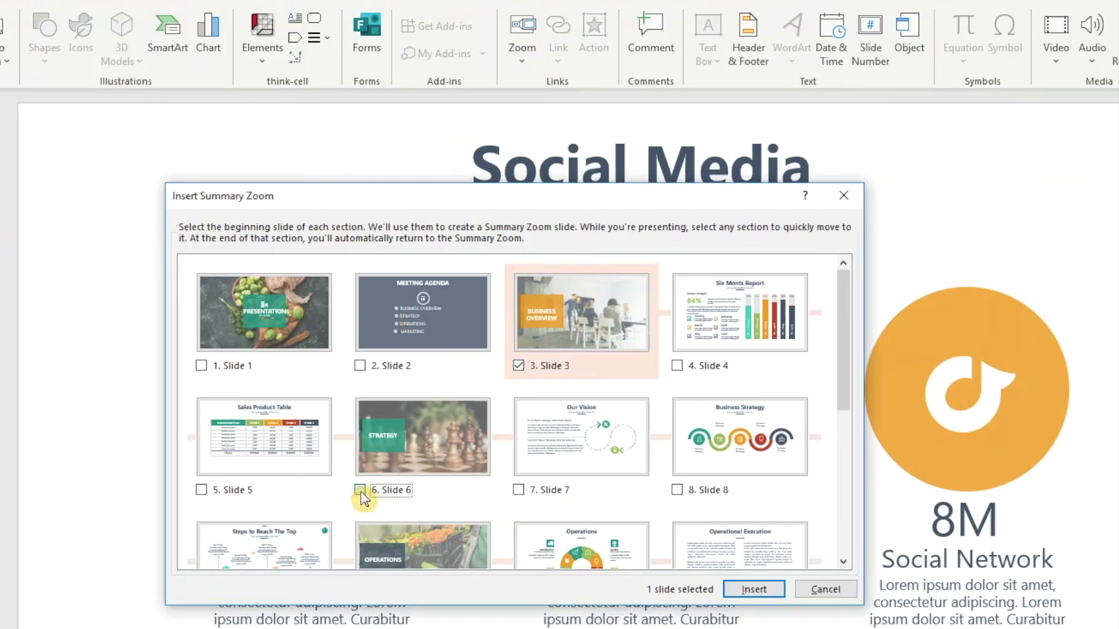
left_click(360, 490)
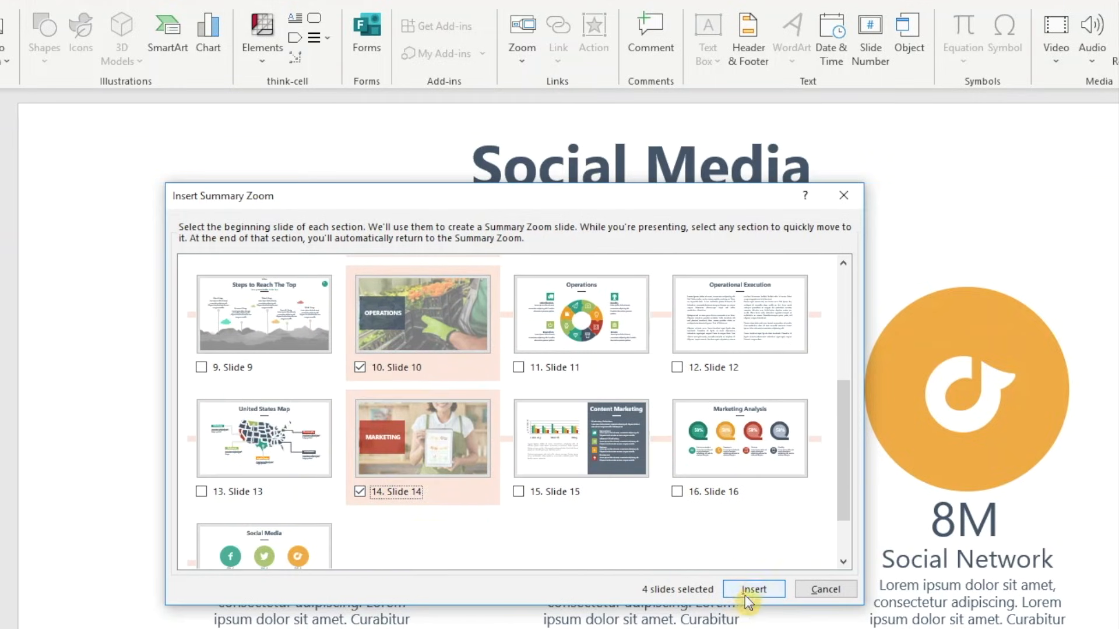
left_click(753, 590)
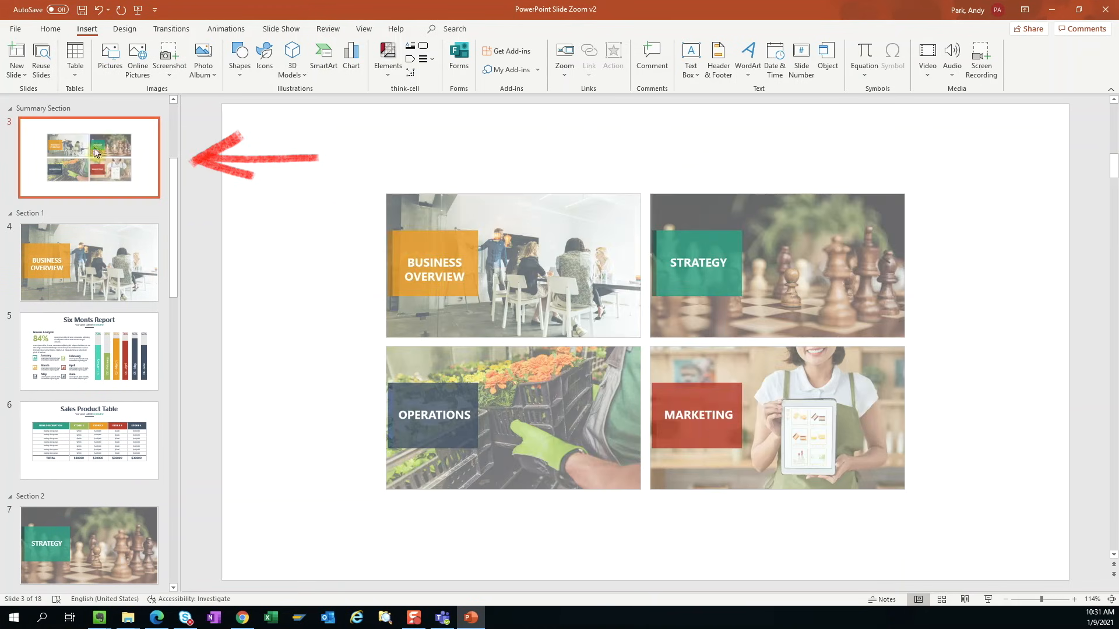
Scroll the thumbnail pane to review the deck's newly created sections
scroll("down", 3)
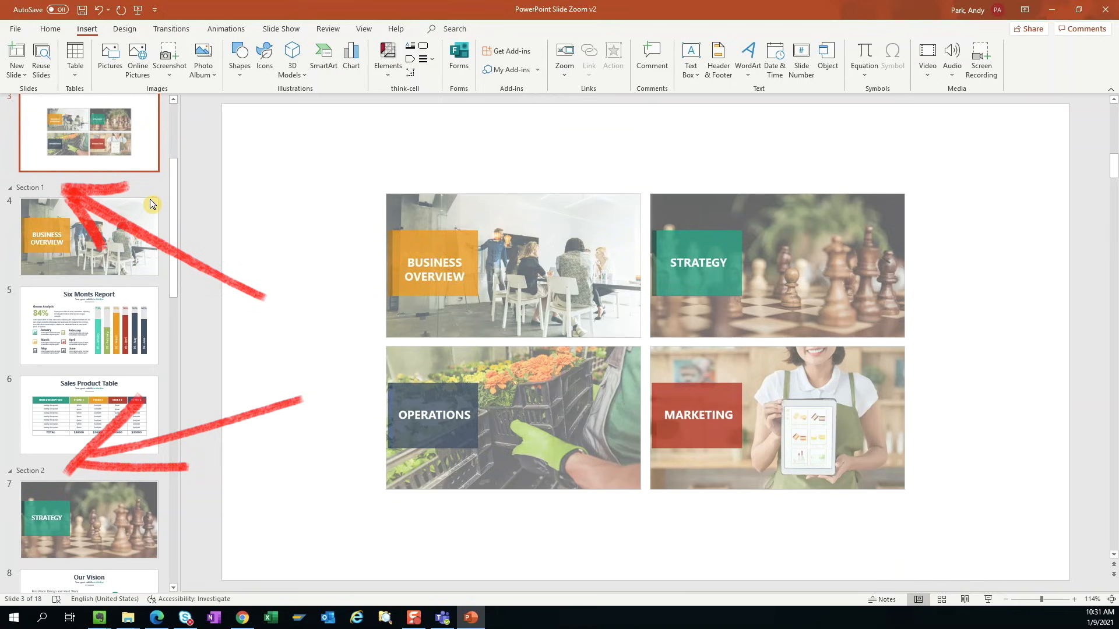
scroll("down", 3)
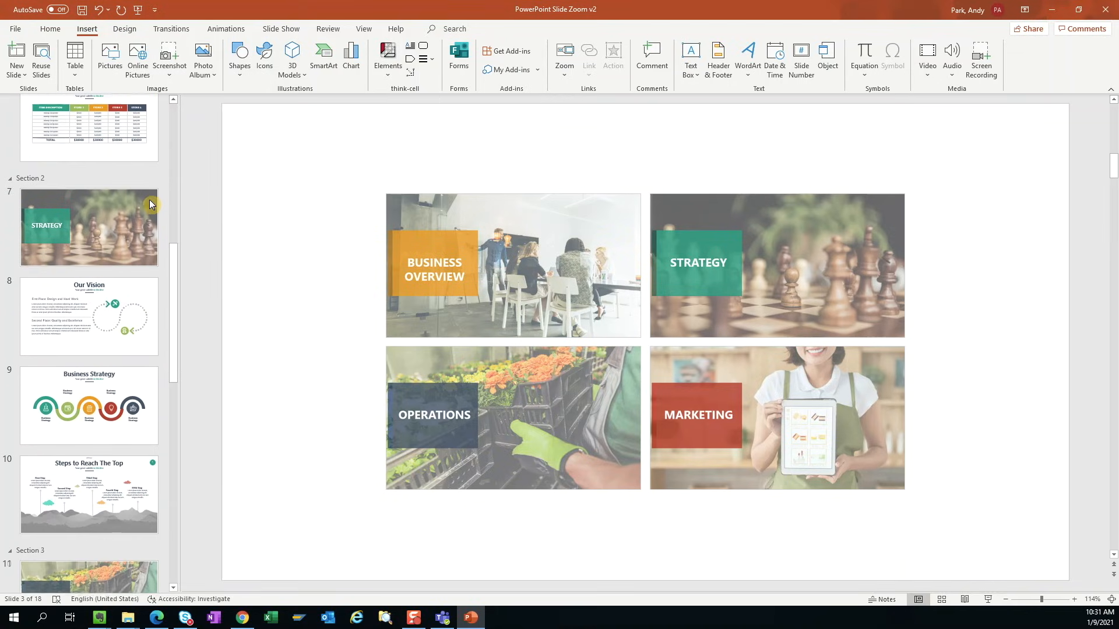
scroll("down", 3)
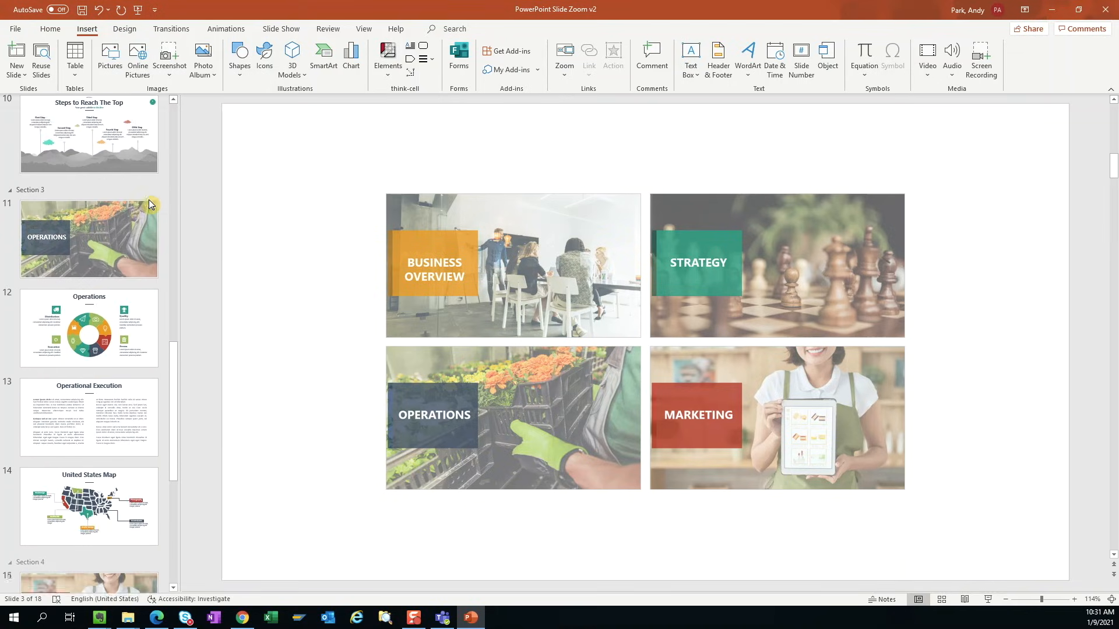
scroll("down", 3)
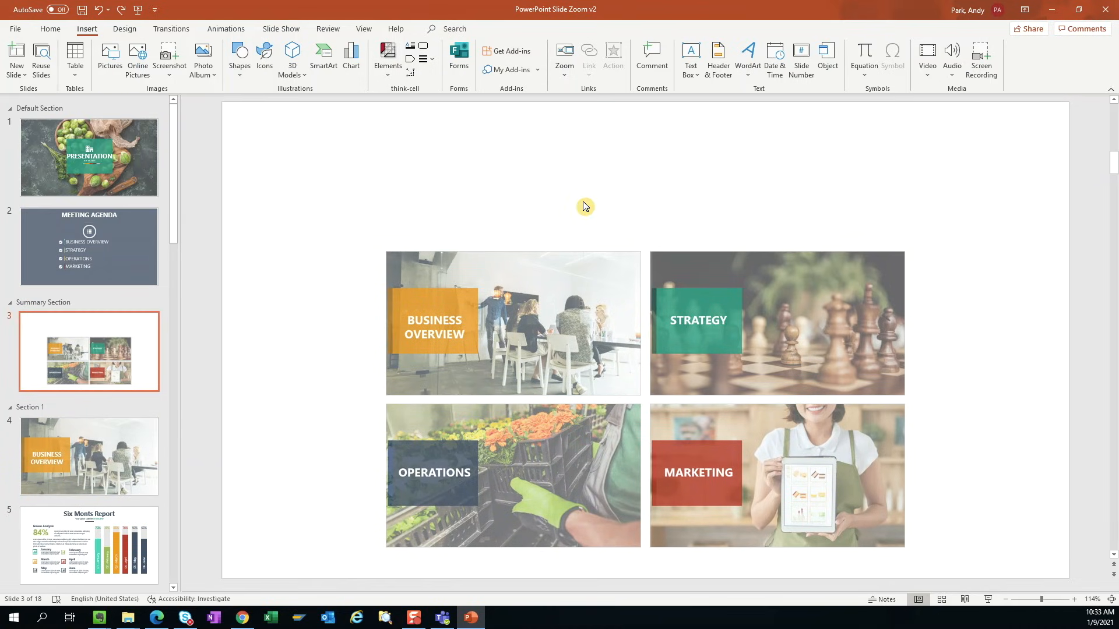
mouse_move(317, 213)
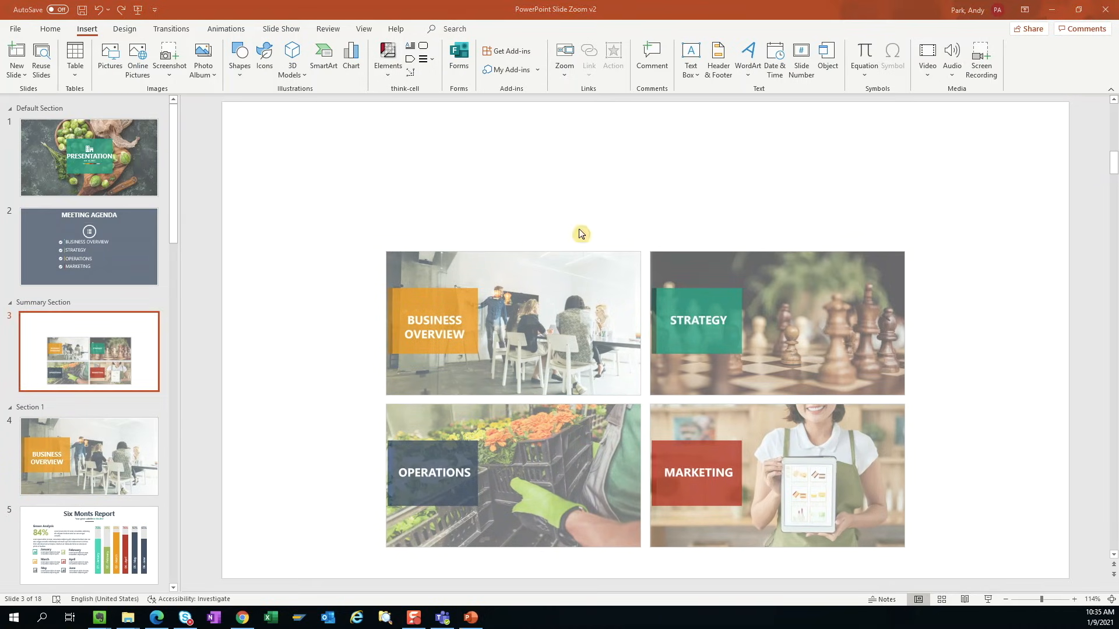
Reset the summary slide to the dark agenda layout and copy the MEETING AGENDA title onto it
right_click(580, 233)
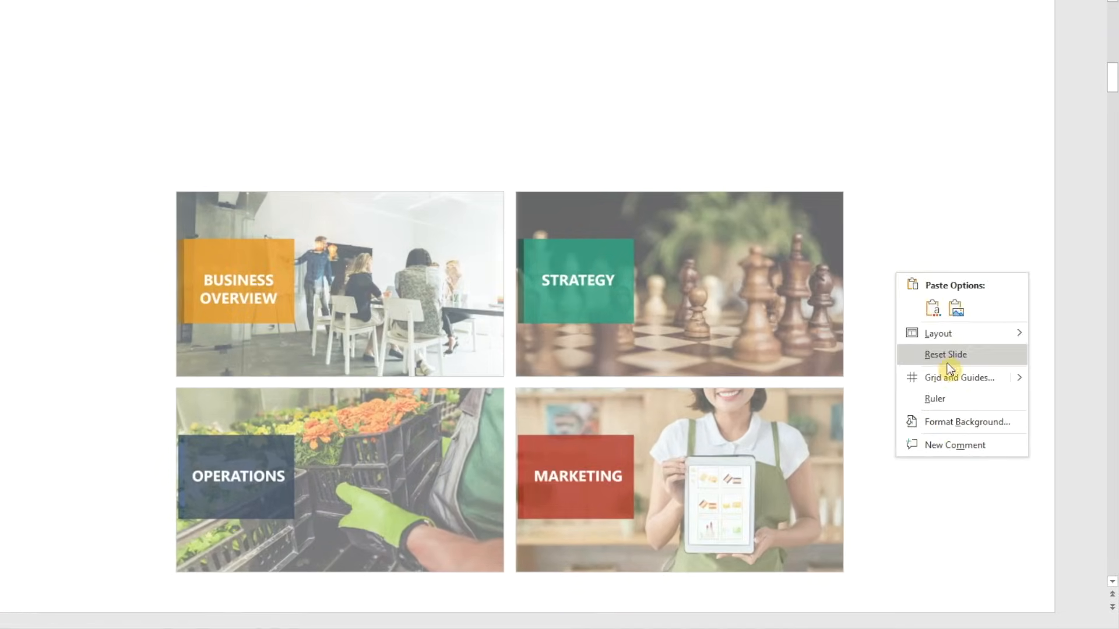
left_click(968, 422)
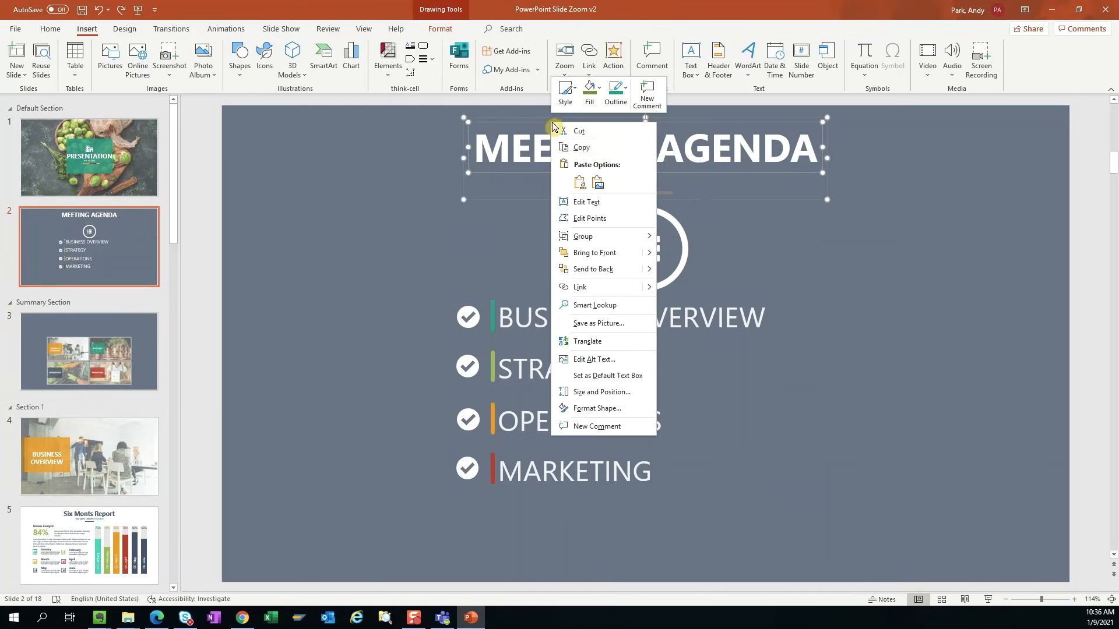
left_click(275, 259)
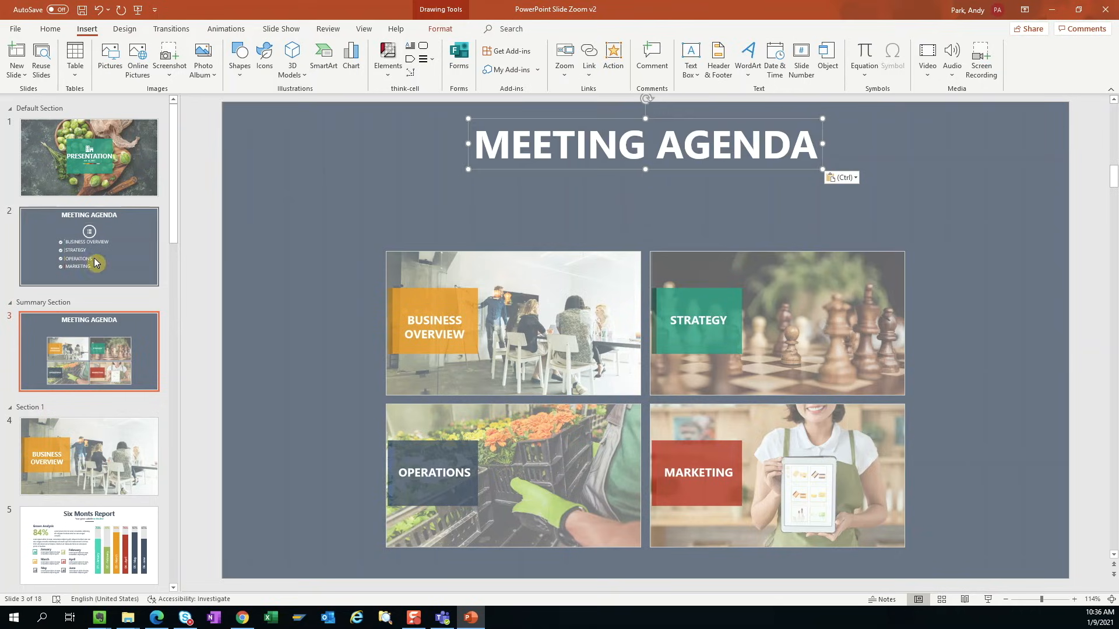
left_click(89, 246)
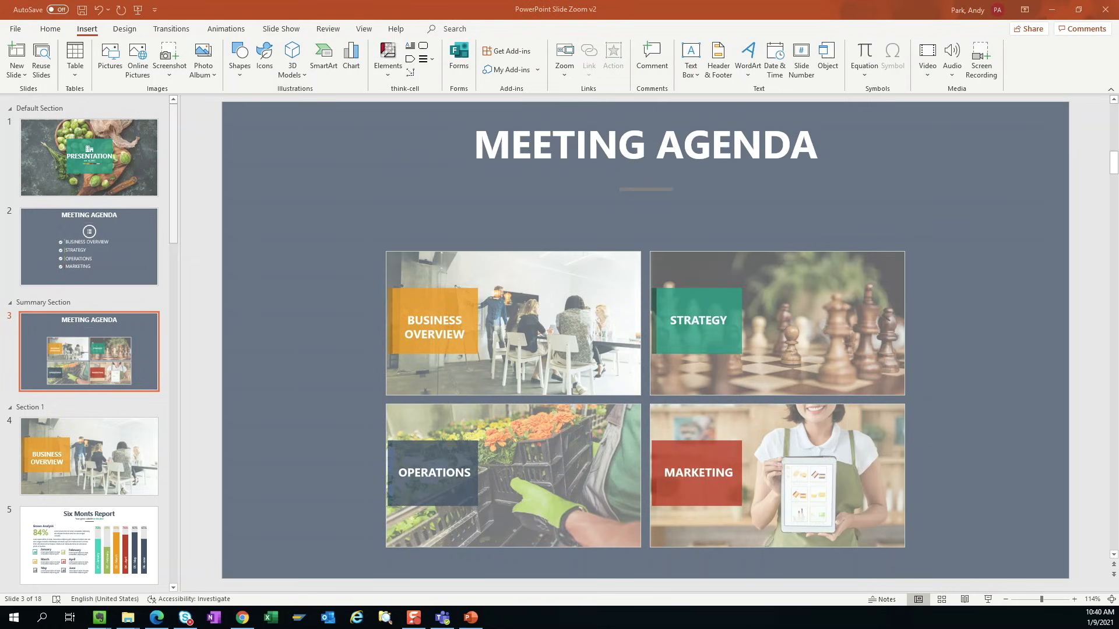
mouse_move(10, 239)
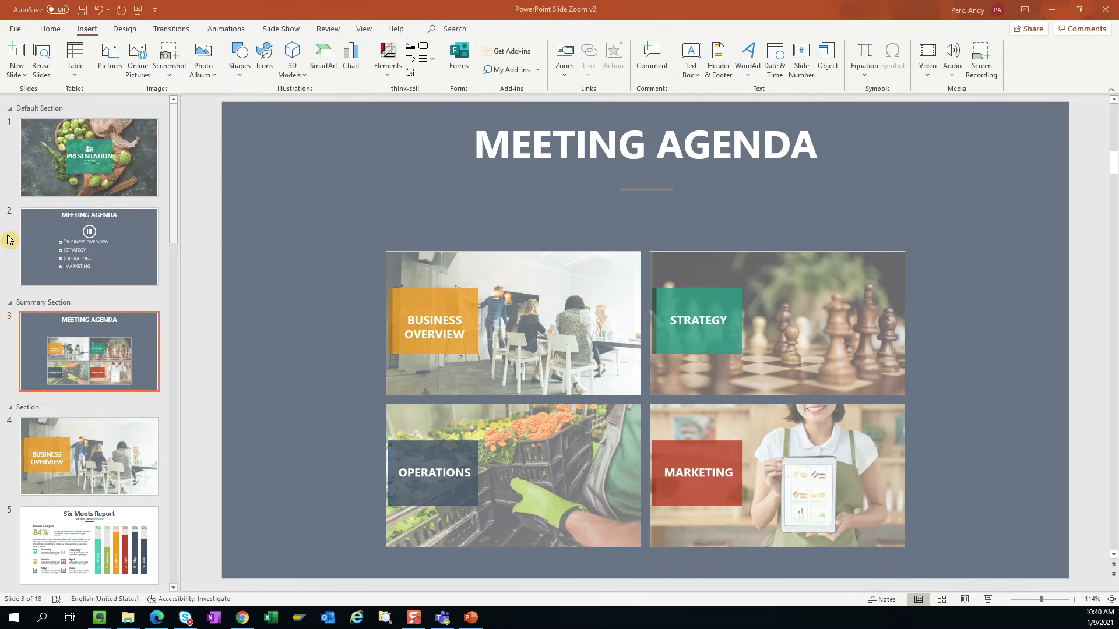
mouse_move(550, 299)
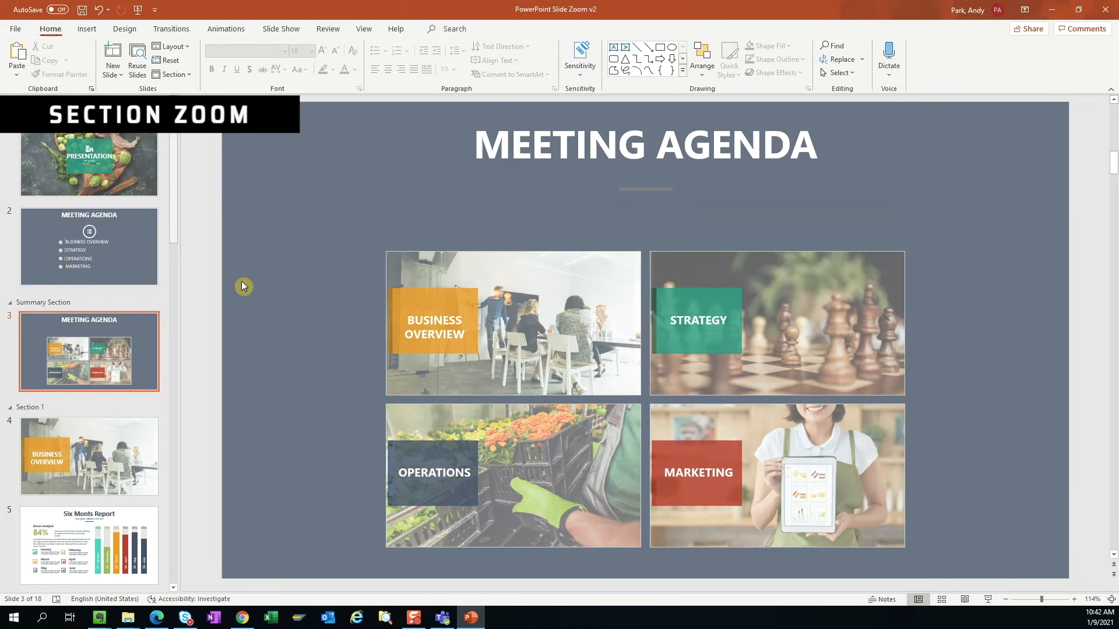
Bring up slide 16, Content Marketing, from the Marketing section for editing
scroll("down", 3)
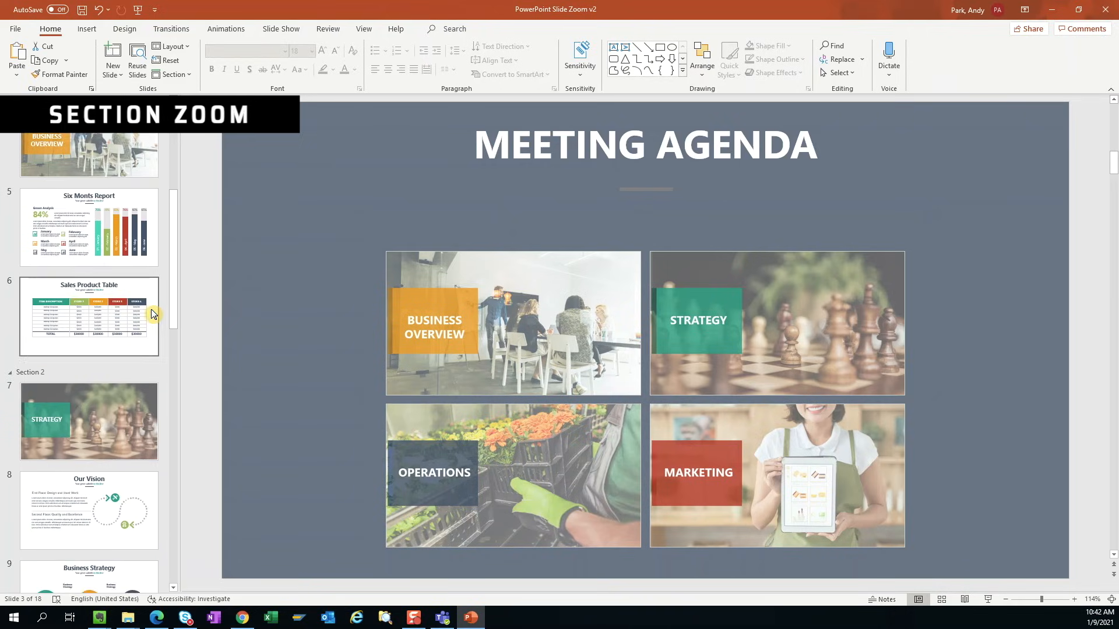
scroll("down", 3)
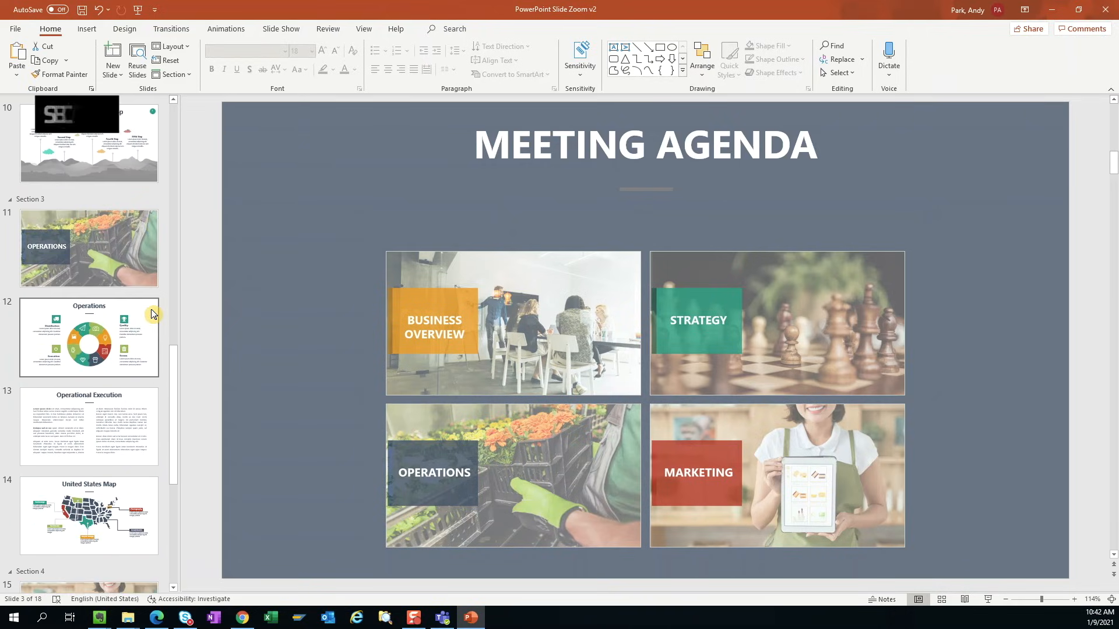
scroll("down", 3)
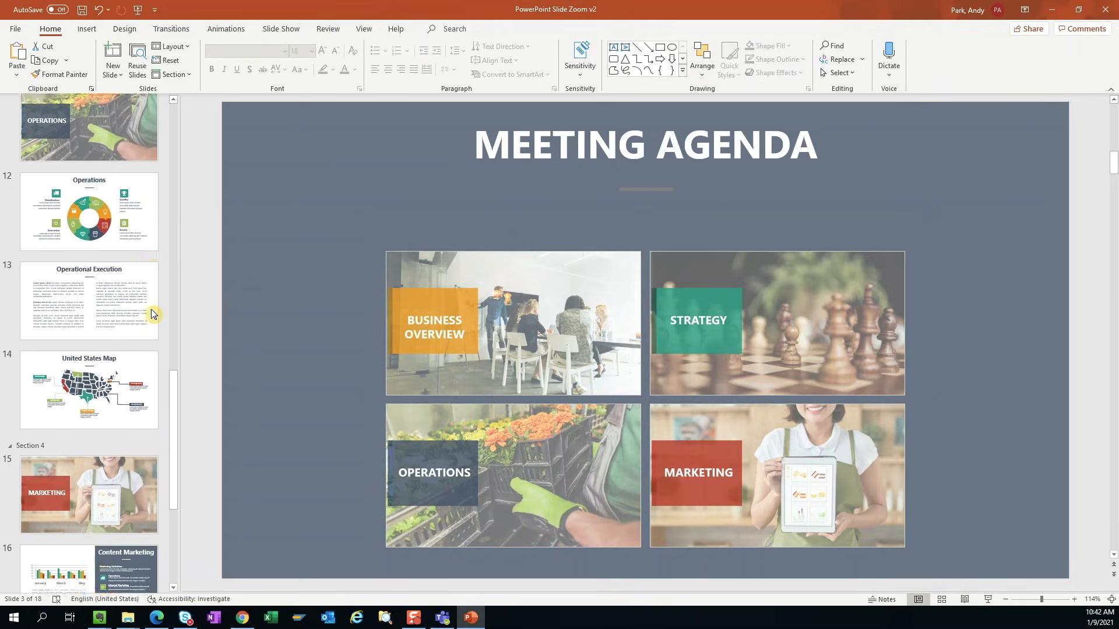
scroll("down", 3)
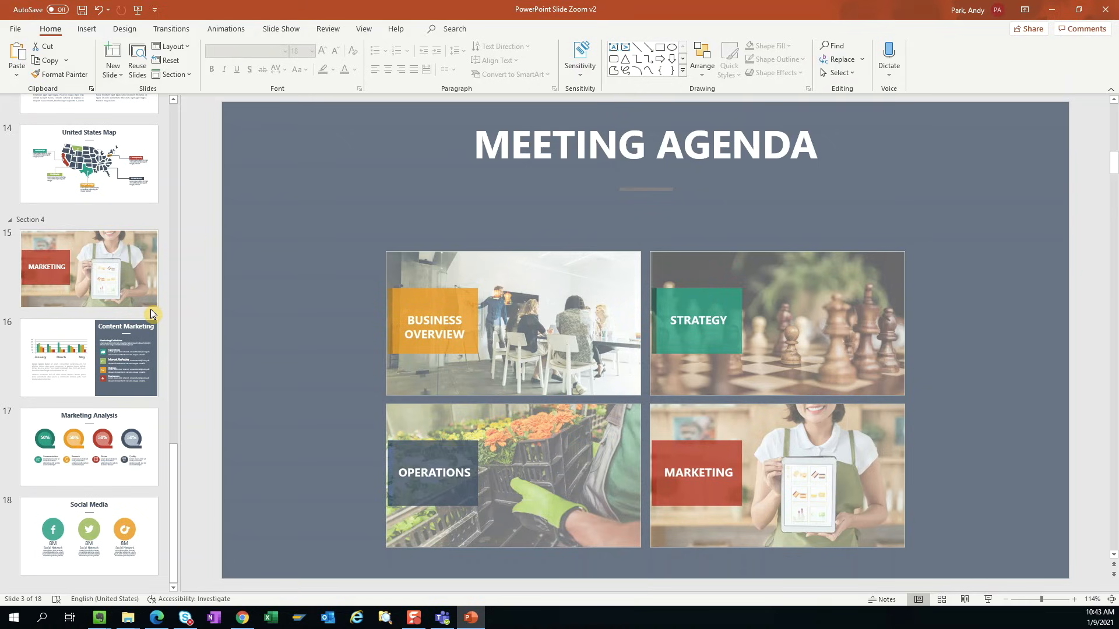
left_click(89, 357)
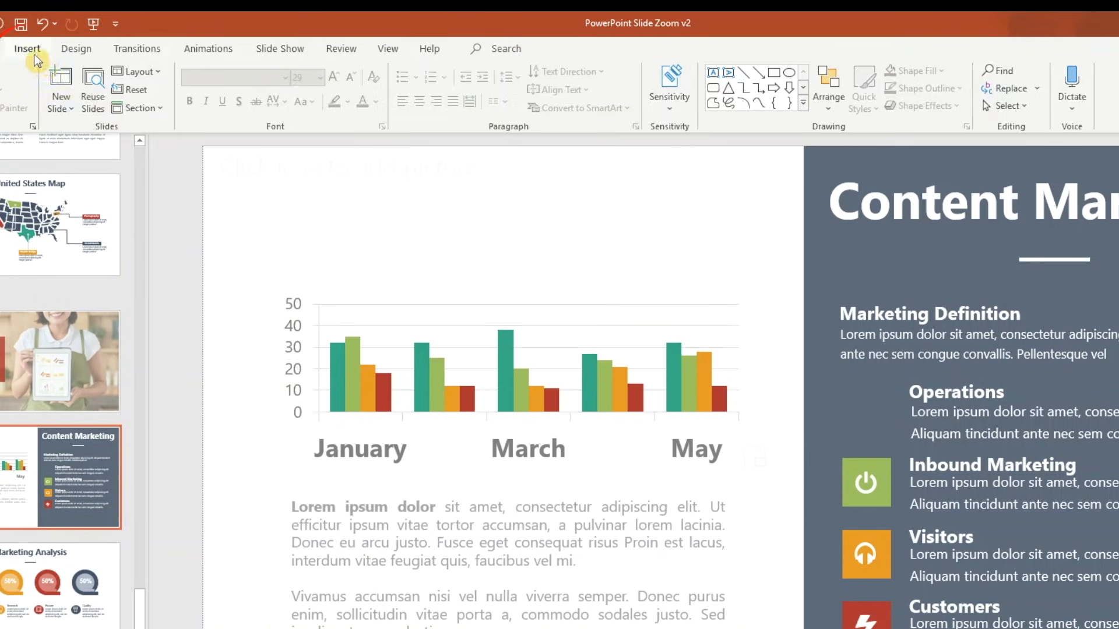
Insert a Section Zoom to the Operations section on the Content Marketing slide
left_click(27, 48)
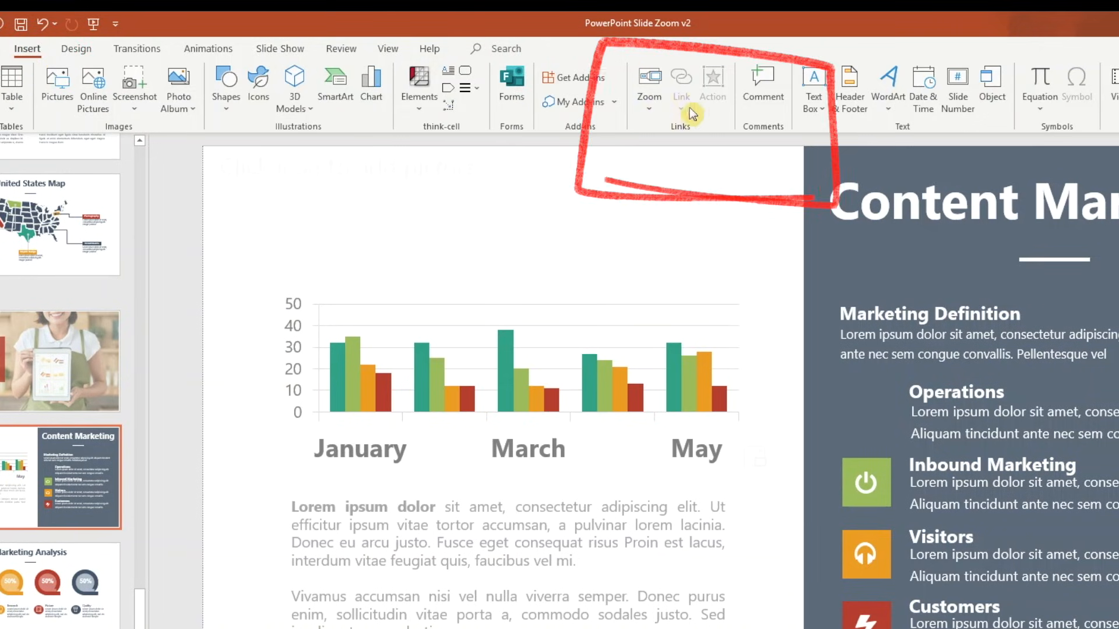
left_click(648, 85)
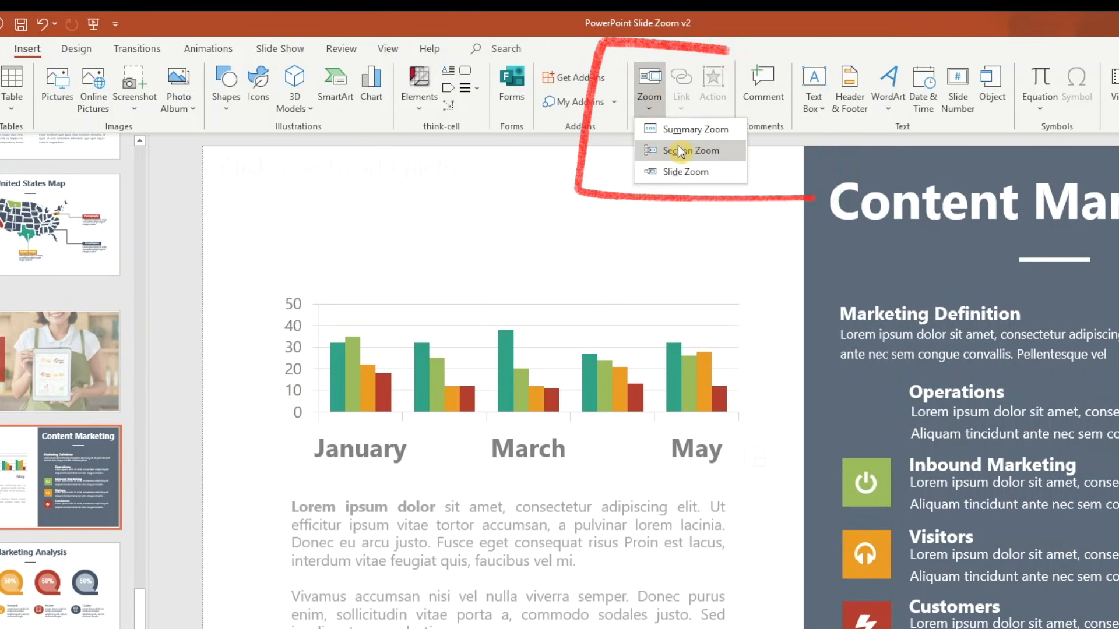
left_click(685, 150)
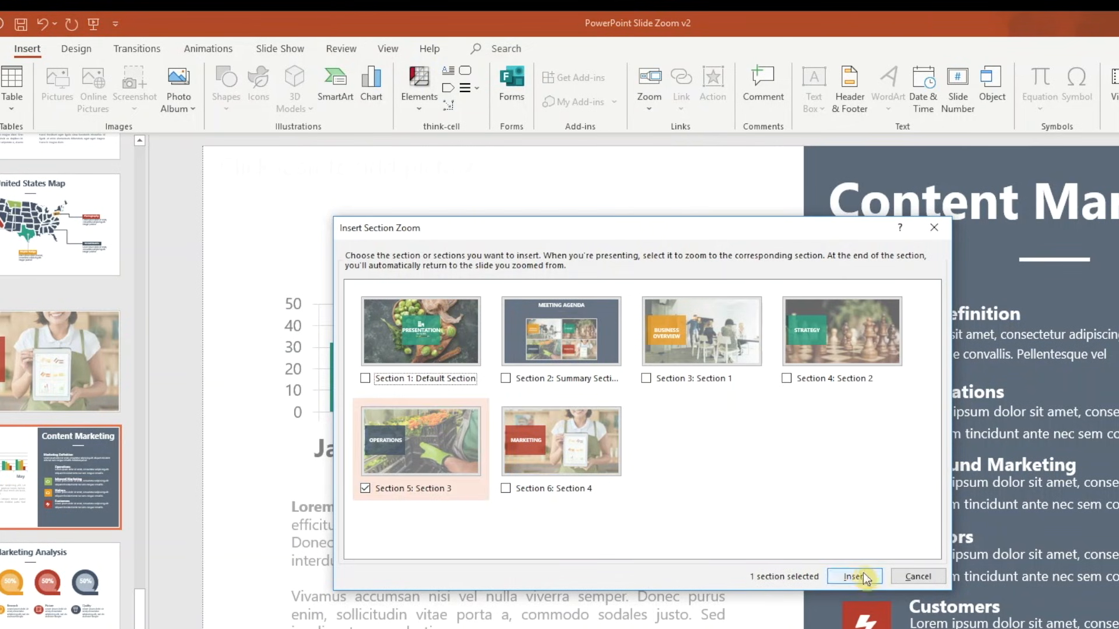
left_click(853, 577)
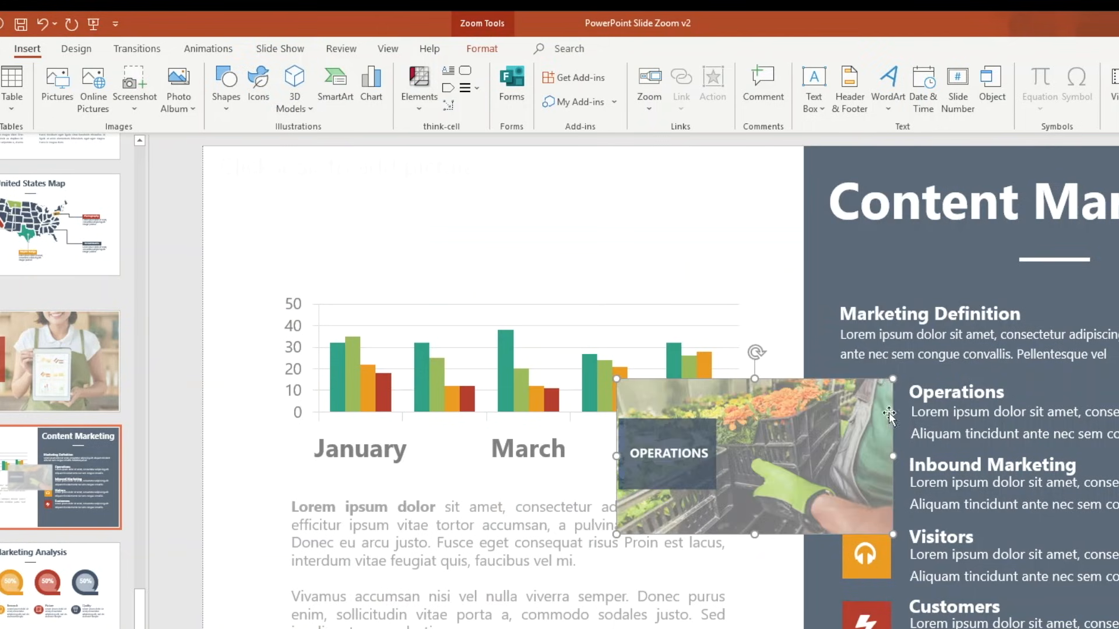
mouse_move(889, 379)
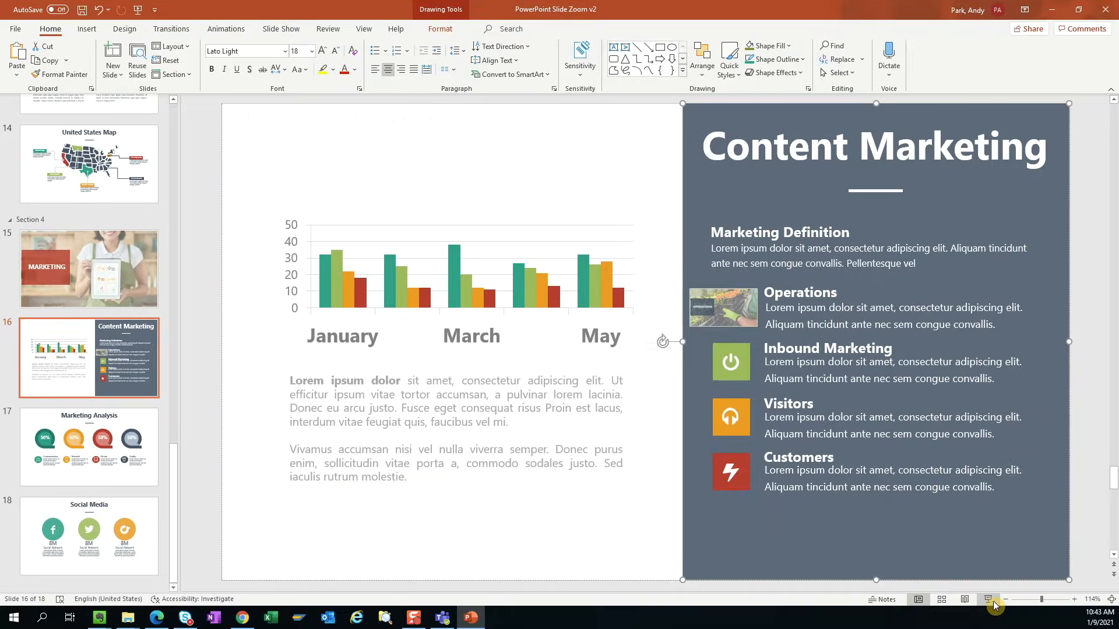
Shrink the Operations zoom beside its heading and go to the Presentation title slide
left_click(993, 599)
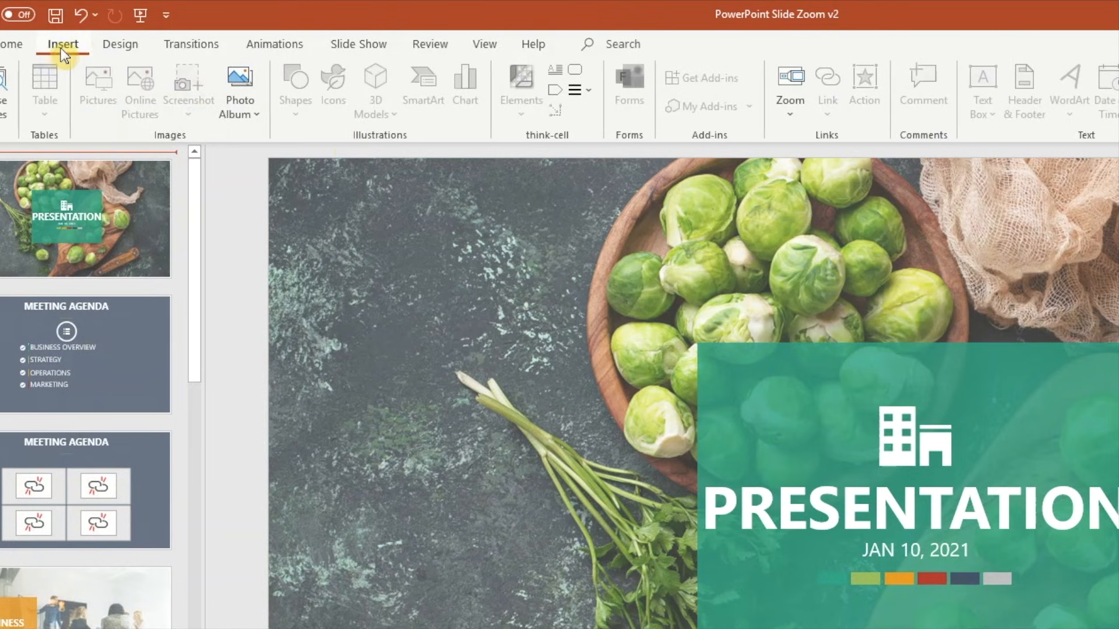
Paste the copied slides between slides 3 and 4, leaving the Marketing slide showing
left_click(789, 89)
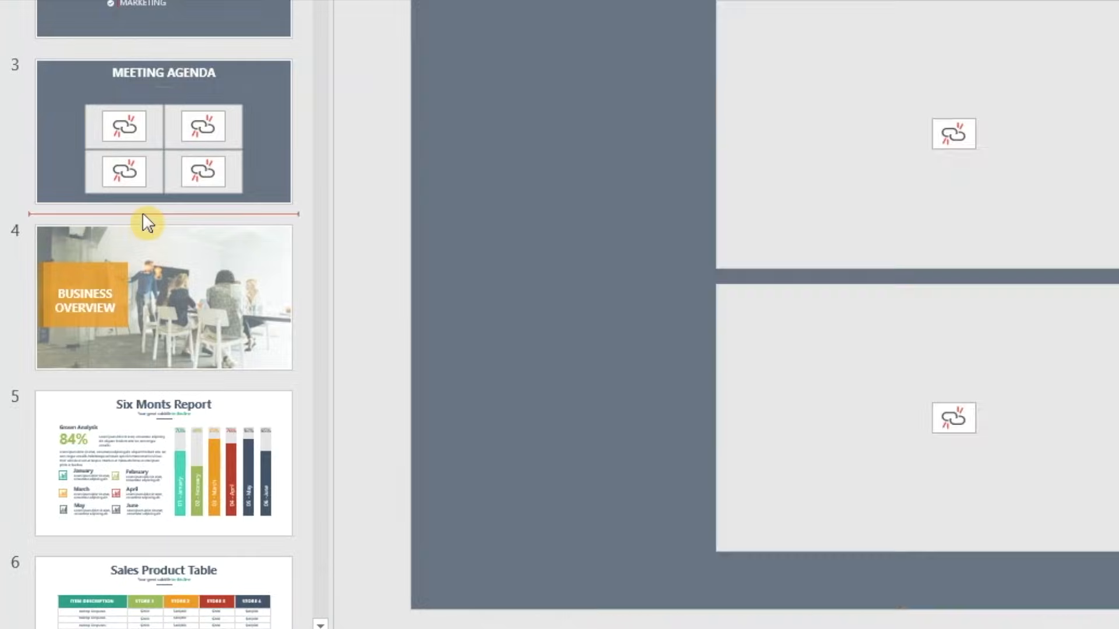
right_click(147, 221)
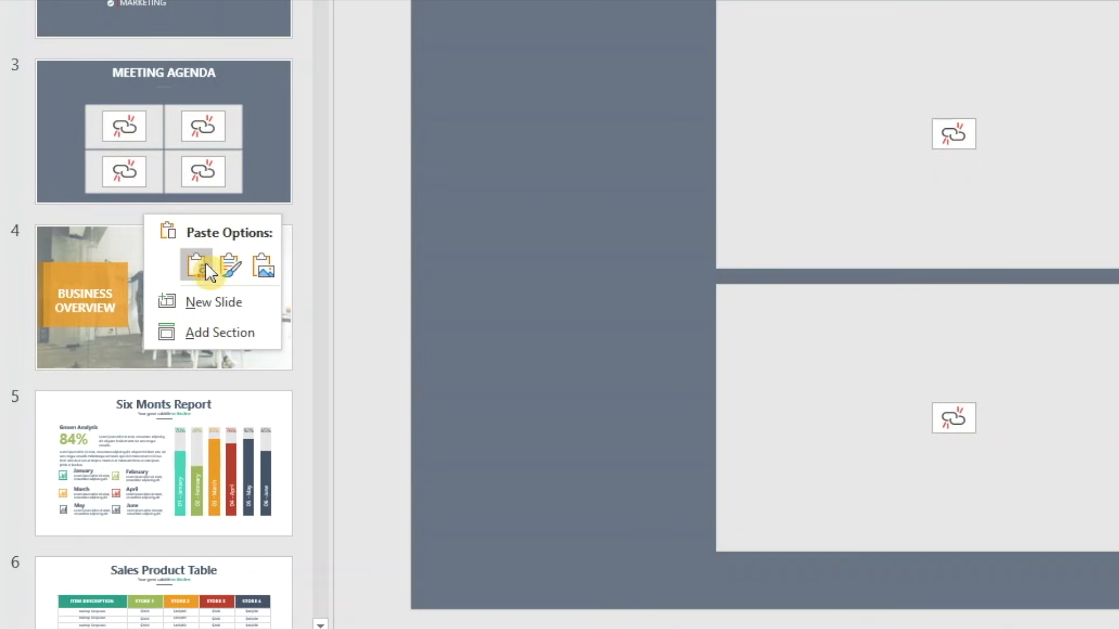
left_click(219, 332)
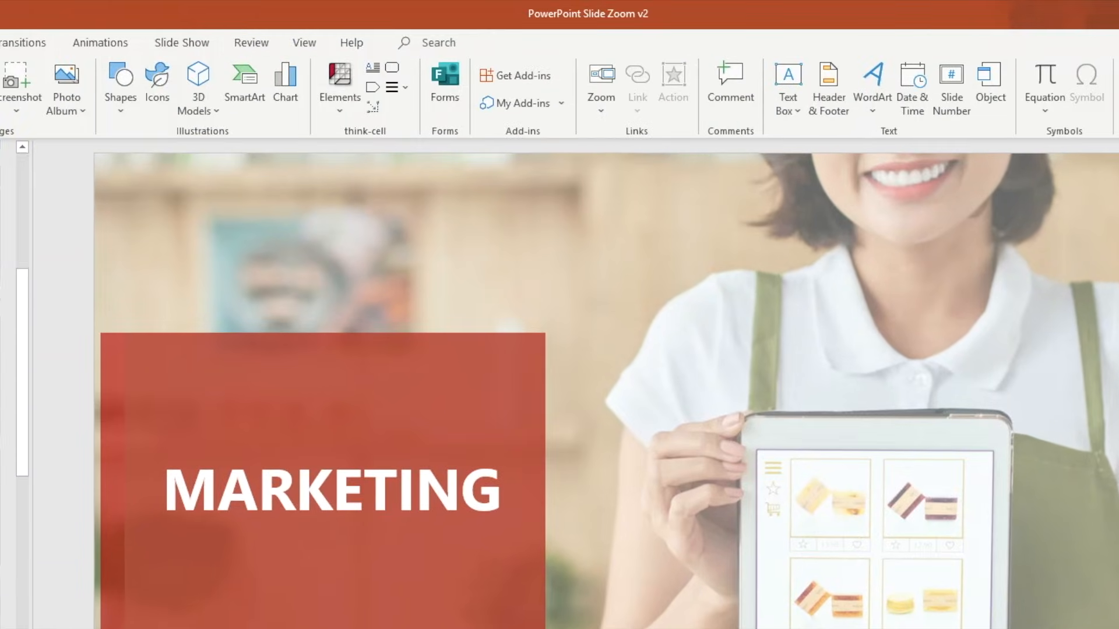
View the deck's sections in the Section Zoom picker, then switch to Presentation2
left_click(601, 85)
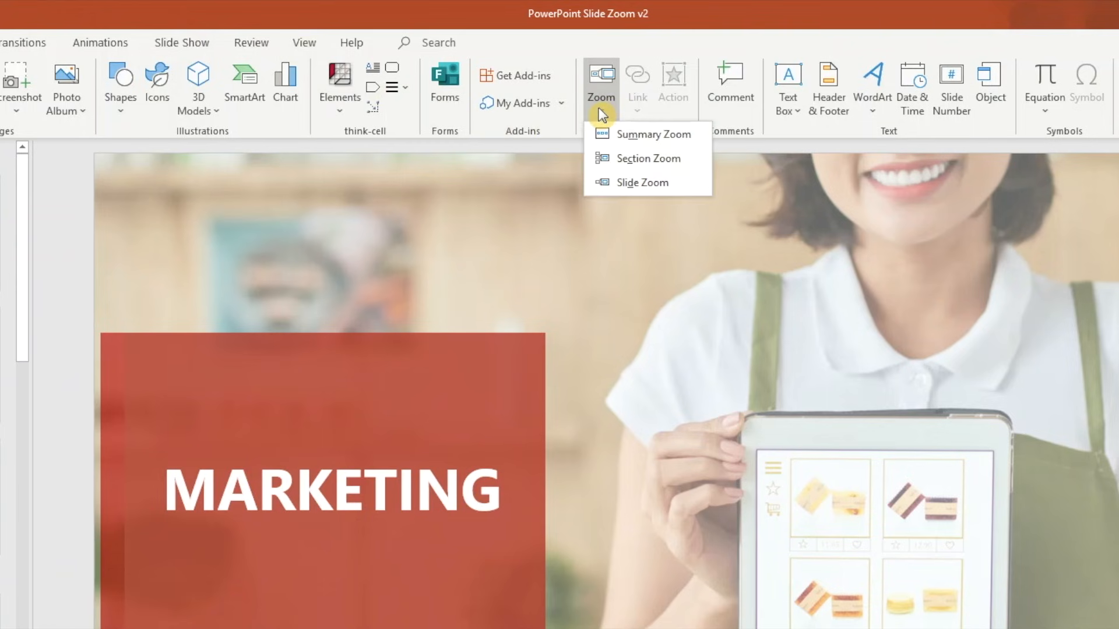
mouse_move(646, 158)
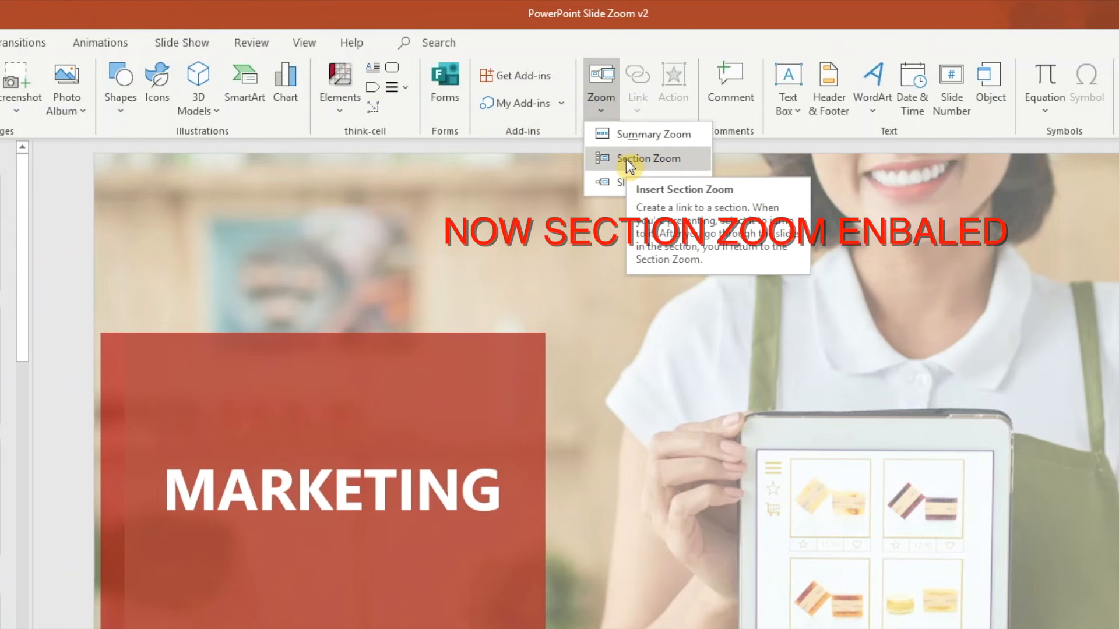
left_click(645, 159)
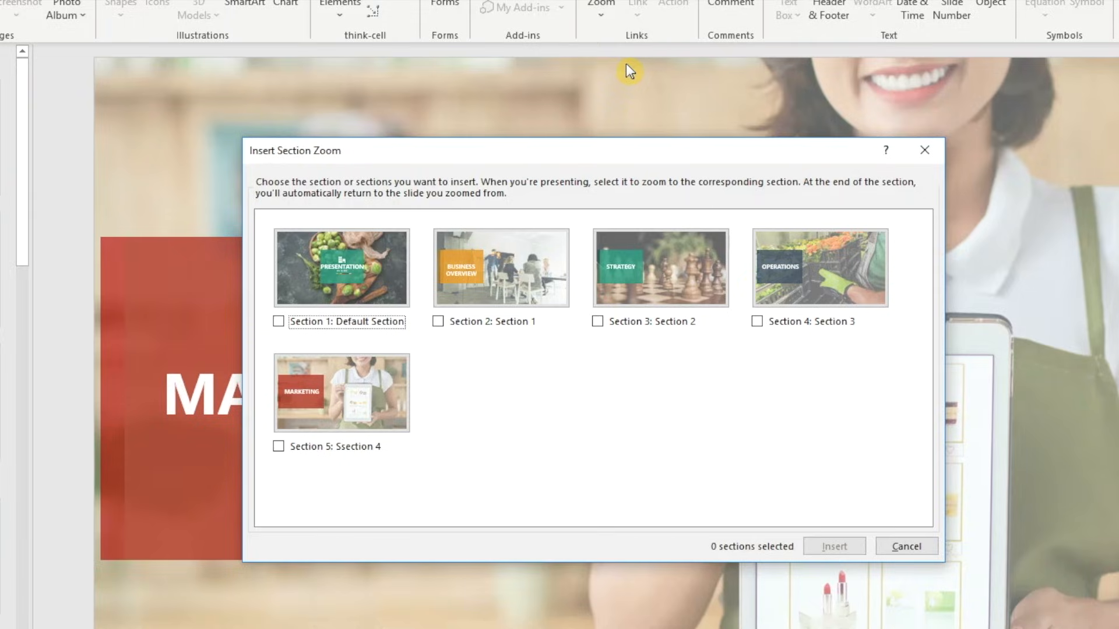
left_click(906, 545)
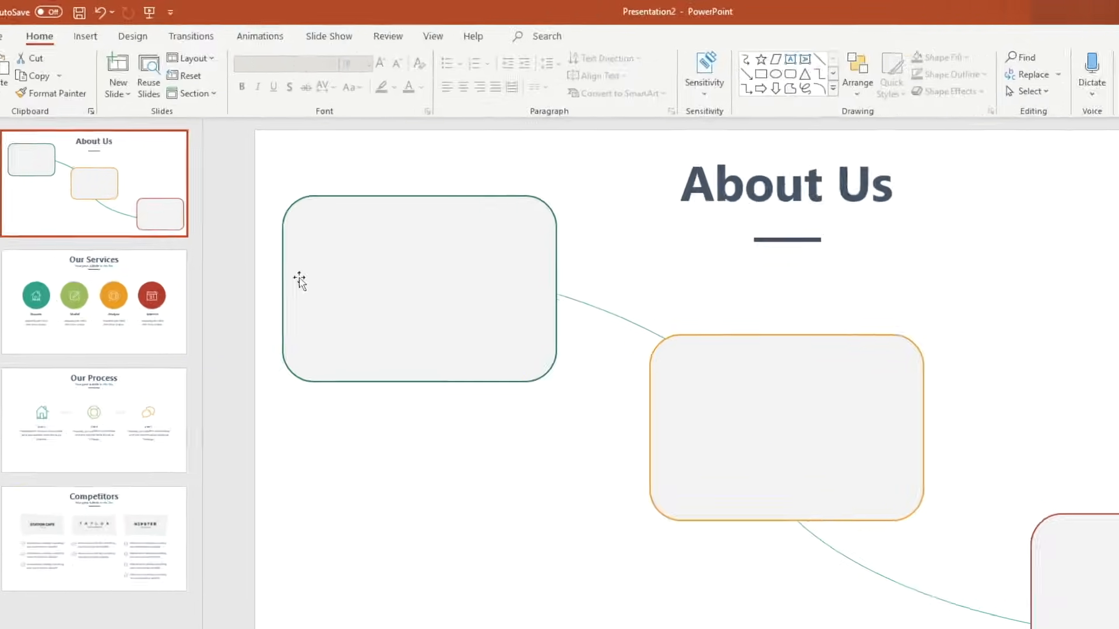
Insert Slide Zooms of Our Services, Our Process and Competitors onto the About Us slide
left_click(84, 36)
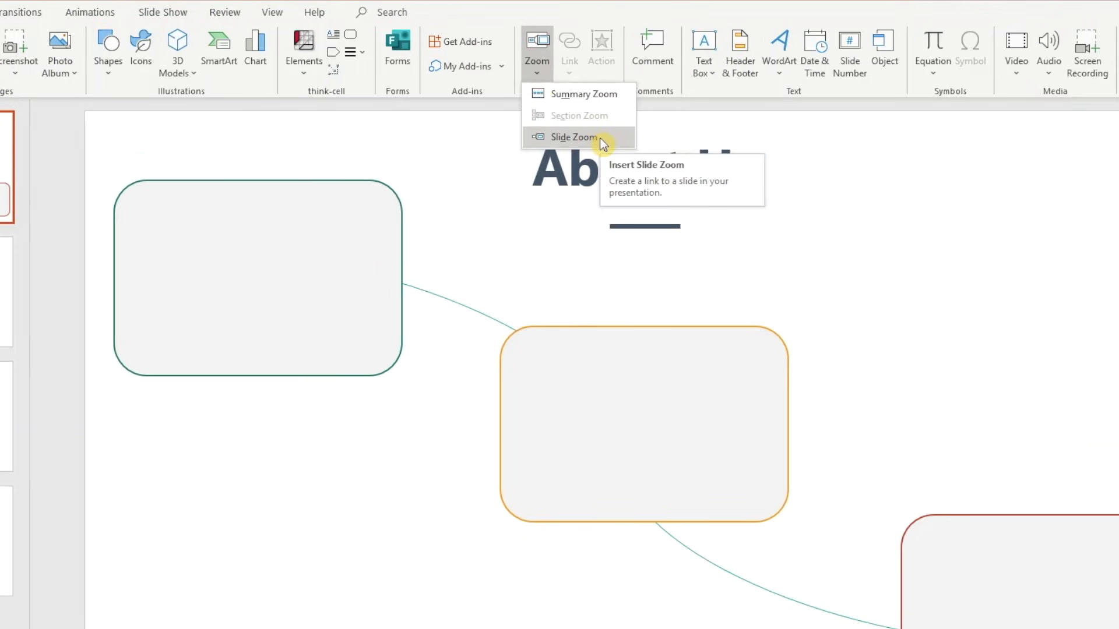
left_click(573, 138)
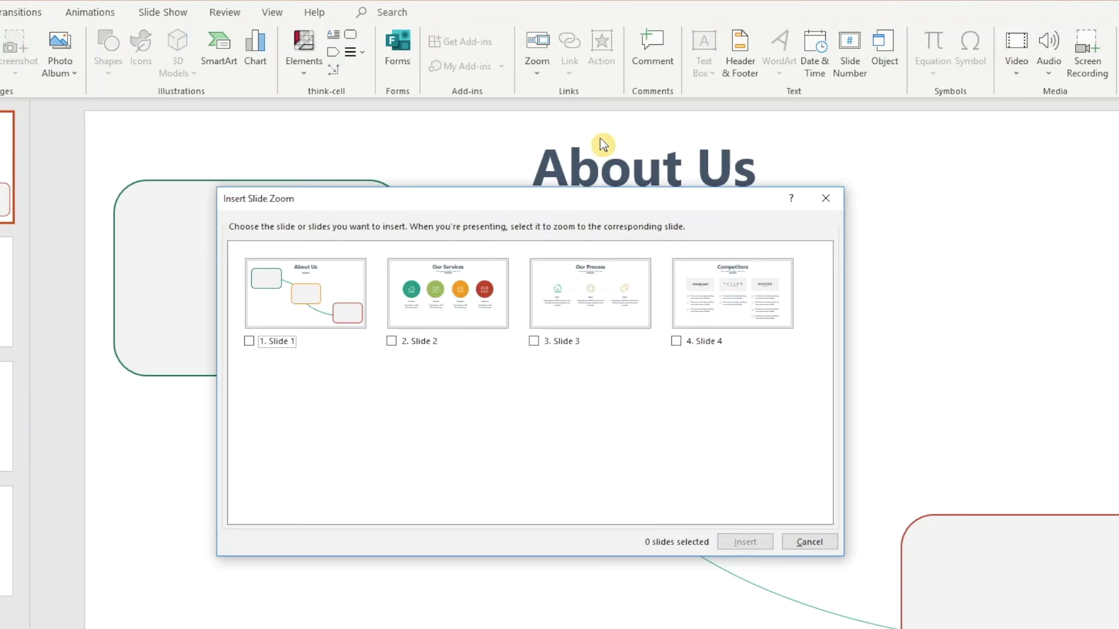
left_click(392, 342)
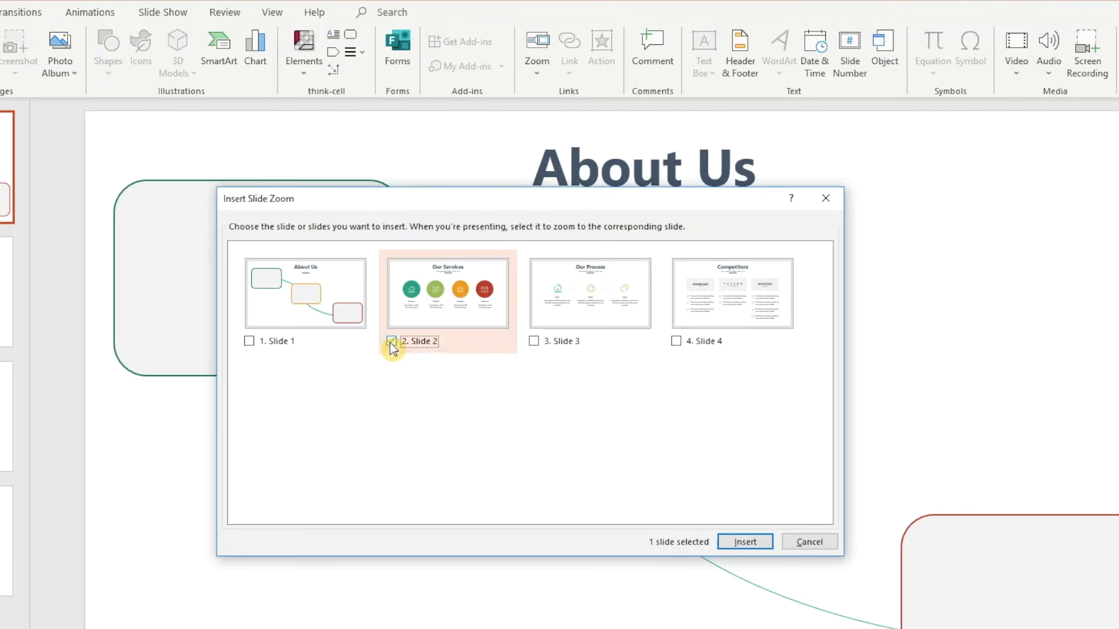
left_click(534, 341)
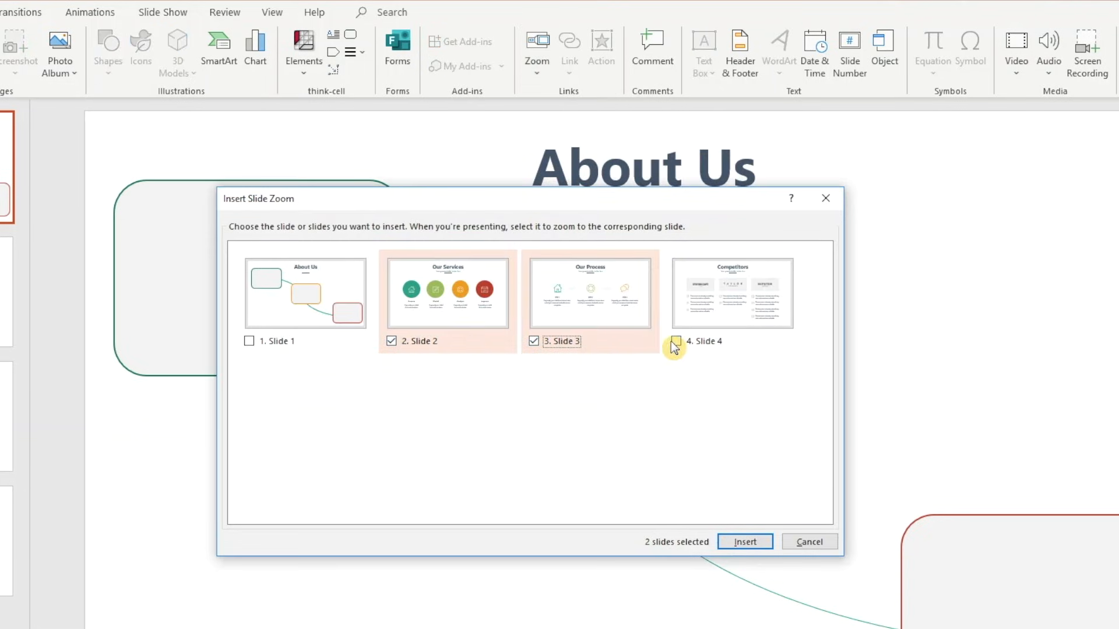
left_click(675, 341)
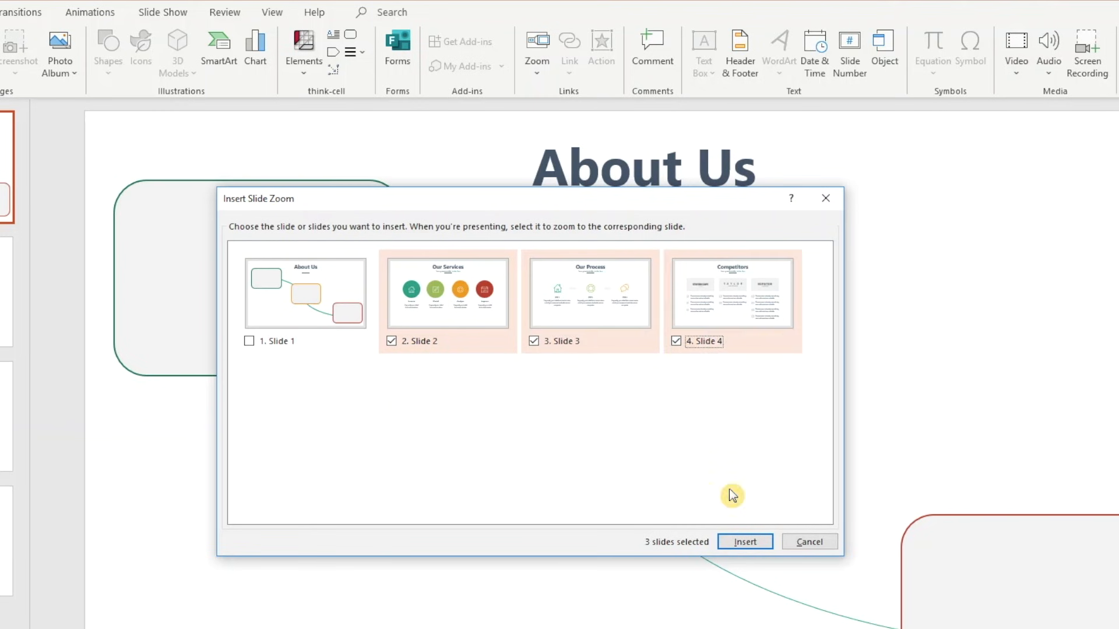
left_click(745, 542)
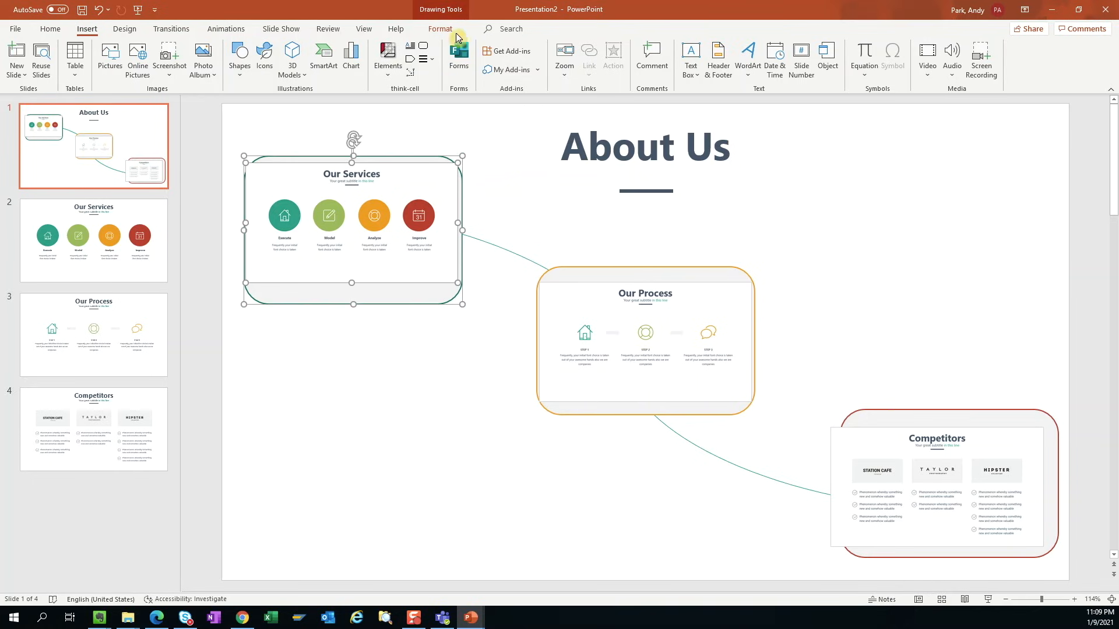
Apply Zoom Background to the Our Process thumbnail so it blends into its box
left_click(819, 50)
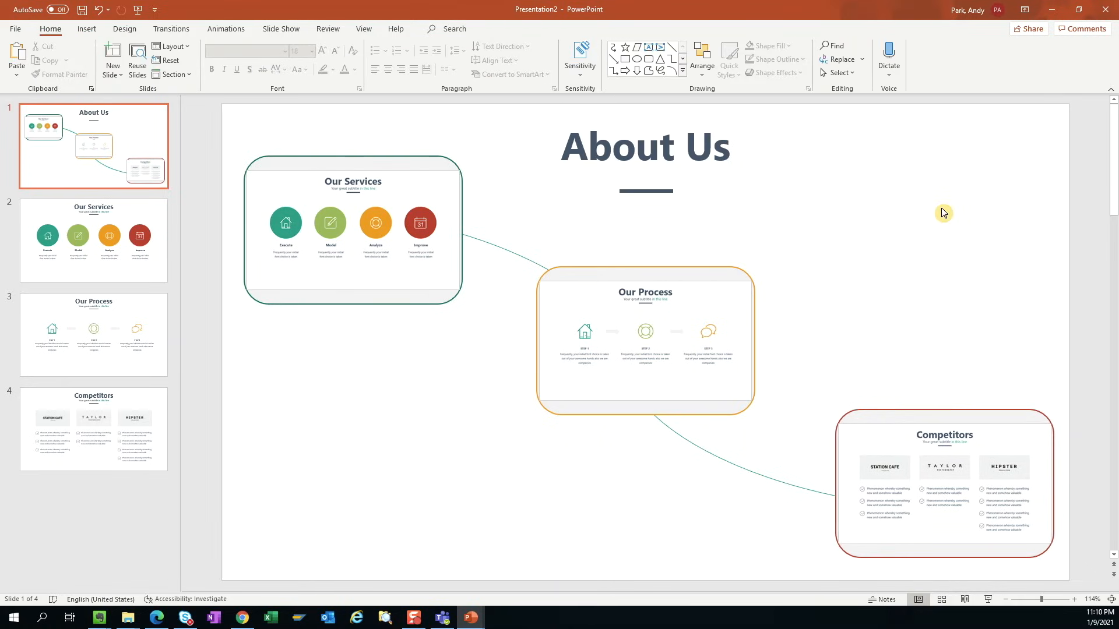
left_click(352, 228)
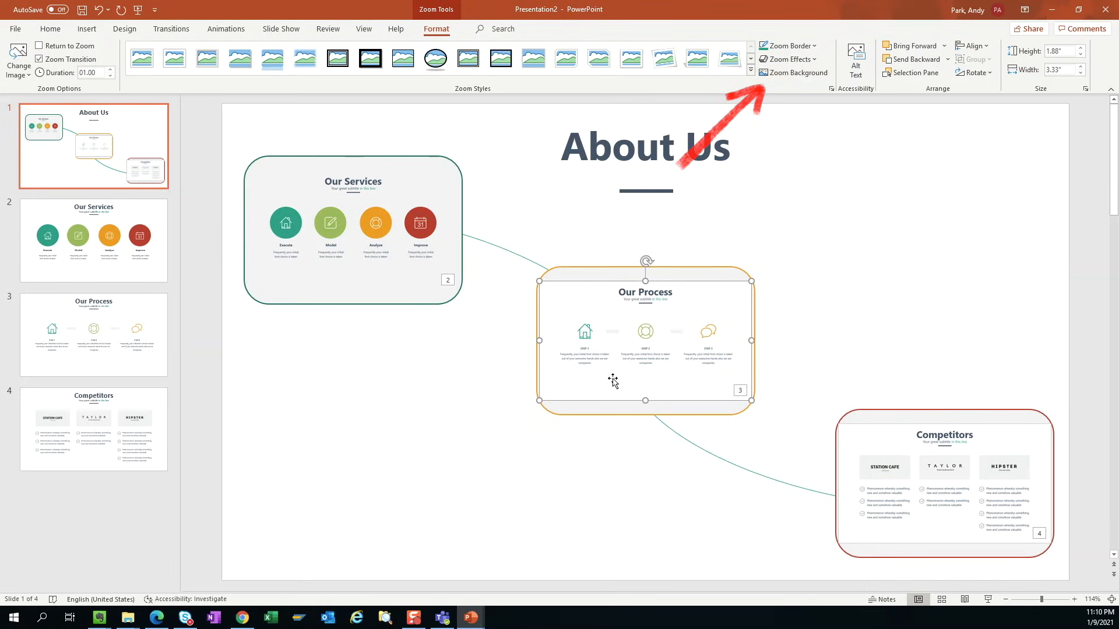
left_click(764, 72)
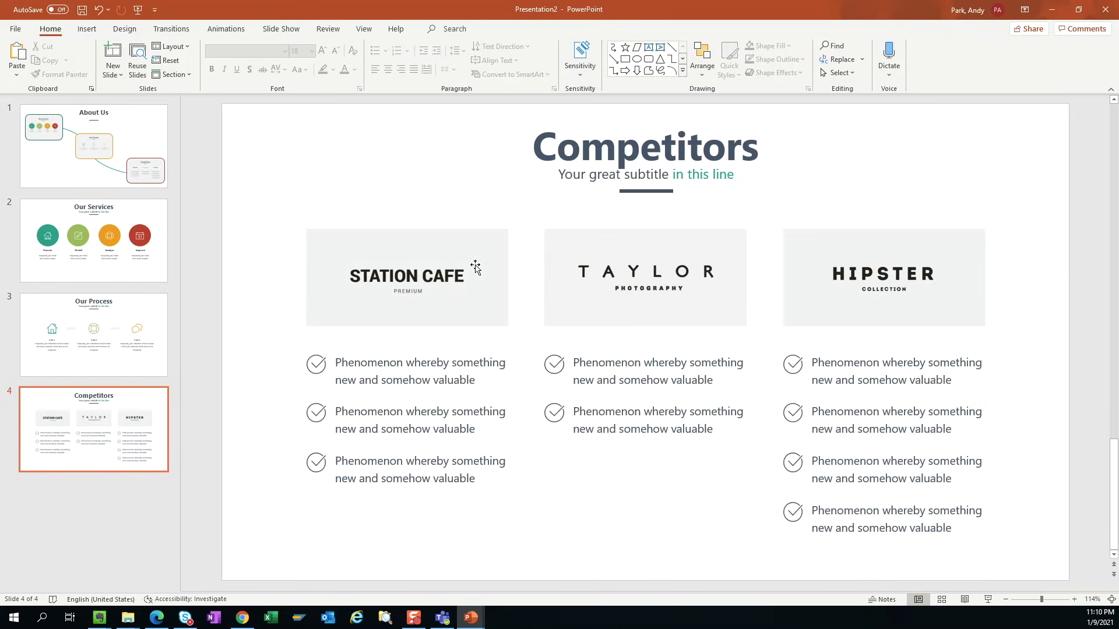
Enable Return to Zoom on the Our Services slide zoom so it returns to About Us
left_click(93, 145)
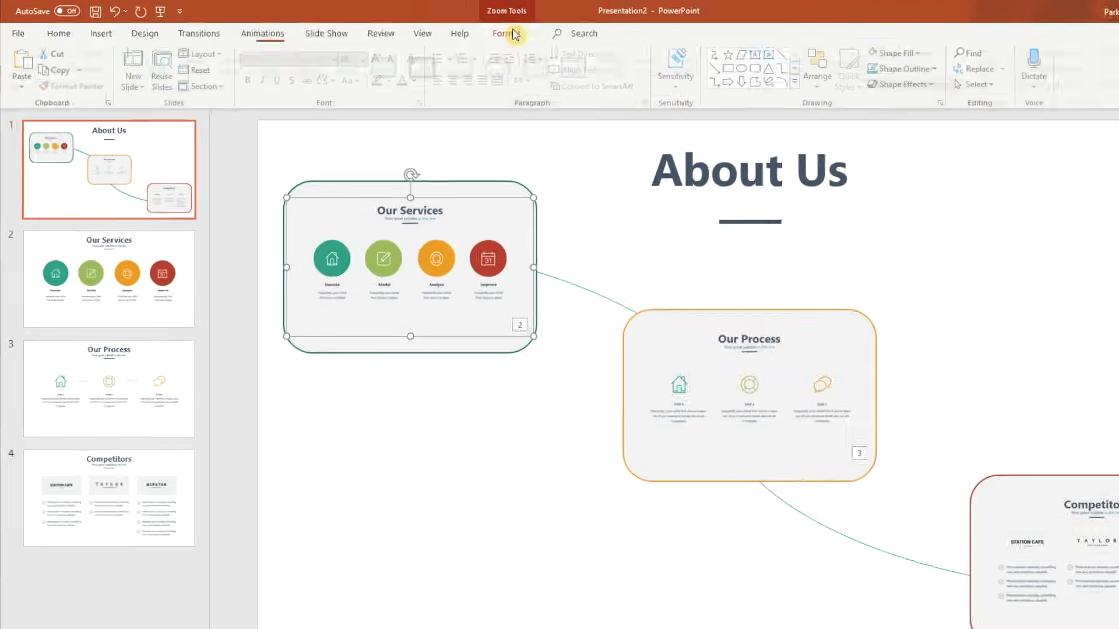
left_click(504, 32)
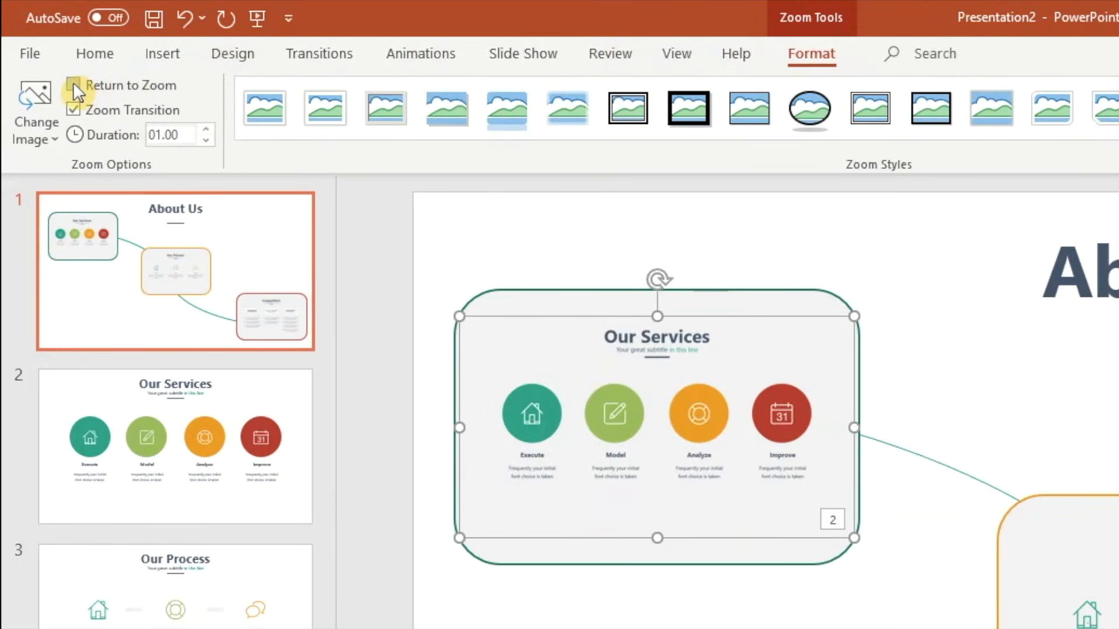
left_click(72, 85)
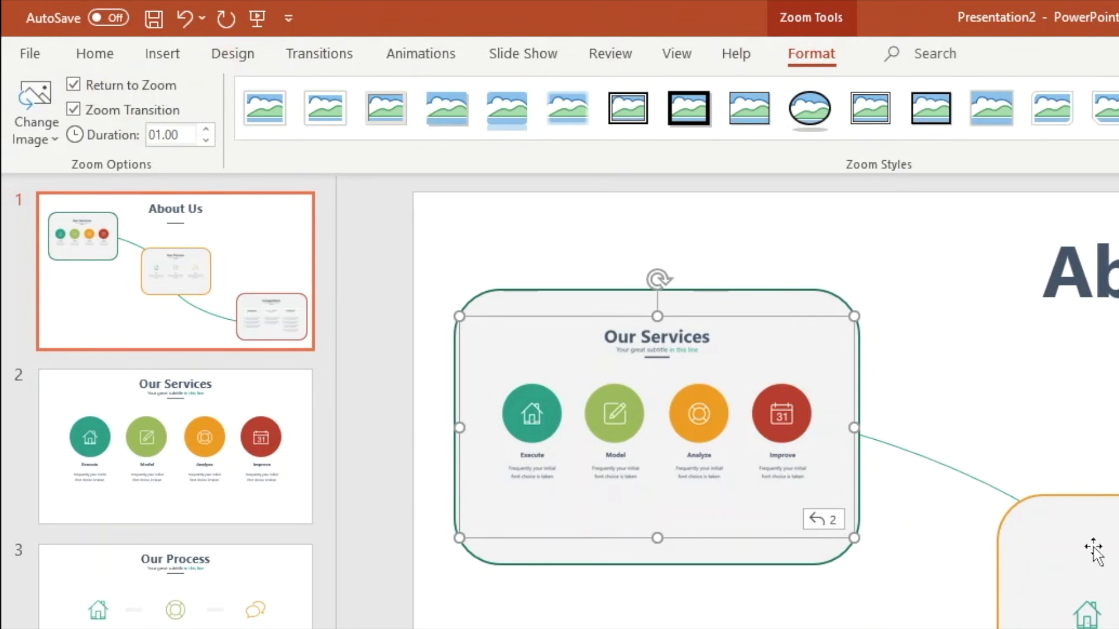